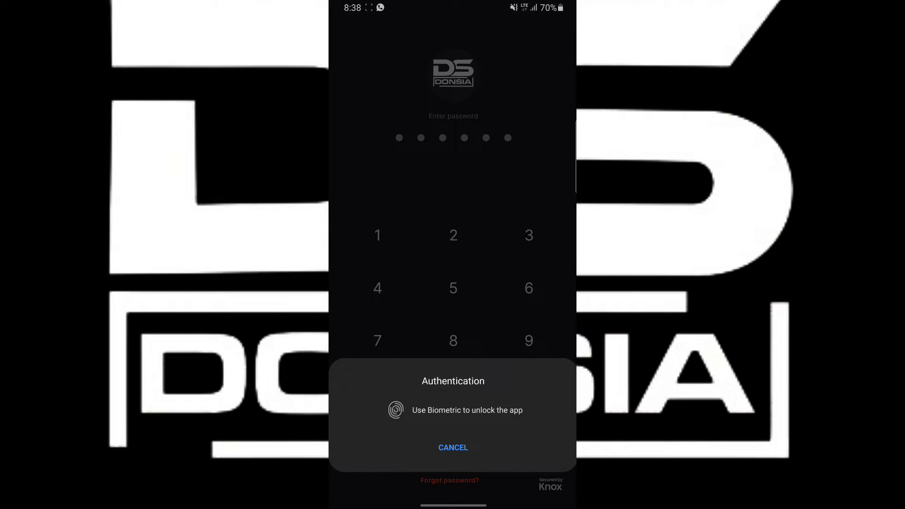
Unlock the GTBank app and dismiss the Balance hidden notice to reach the dashboard
{"action": "left_click", "coordinate": [453, 447]}
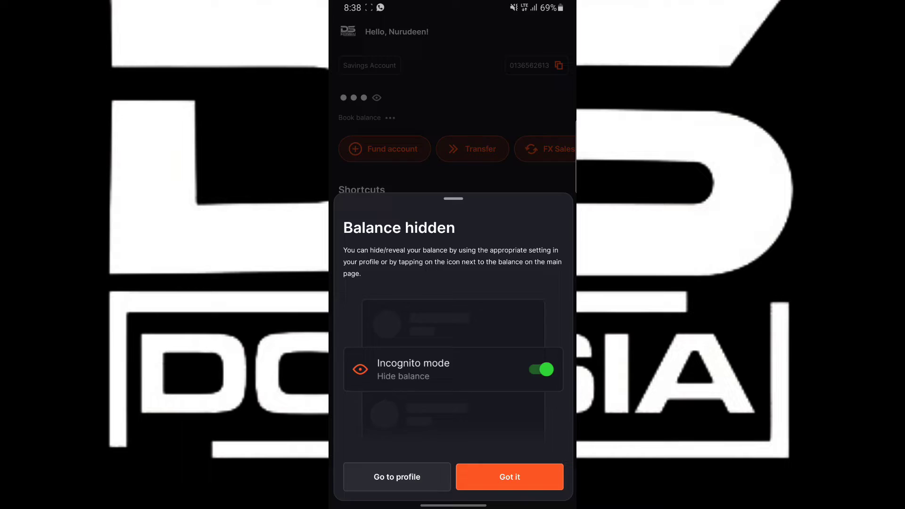
{"action": "left_click", "coordinate": [509, 477]}
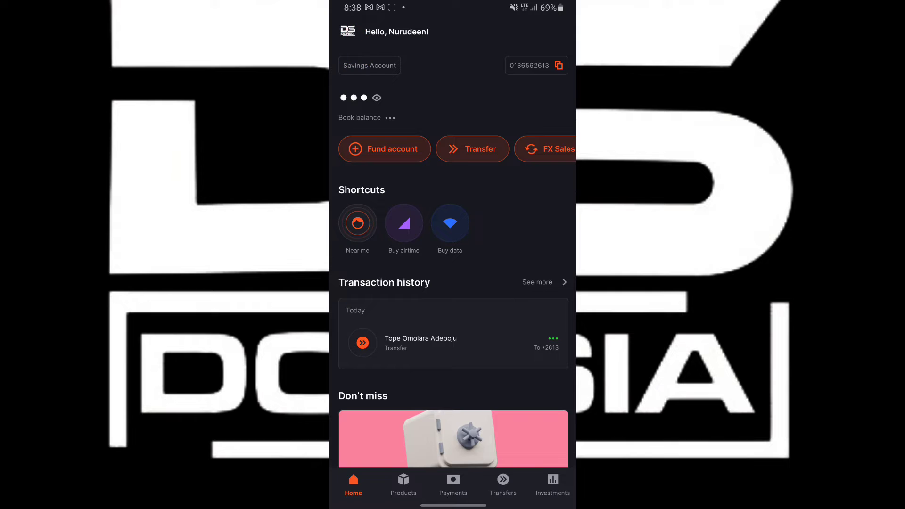
Open the profile page from the greeting and scroll down to the security settings
{"action": "left_click", "coordinate": [348, 31]}
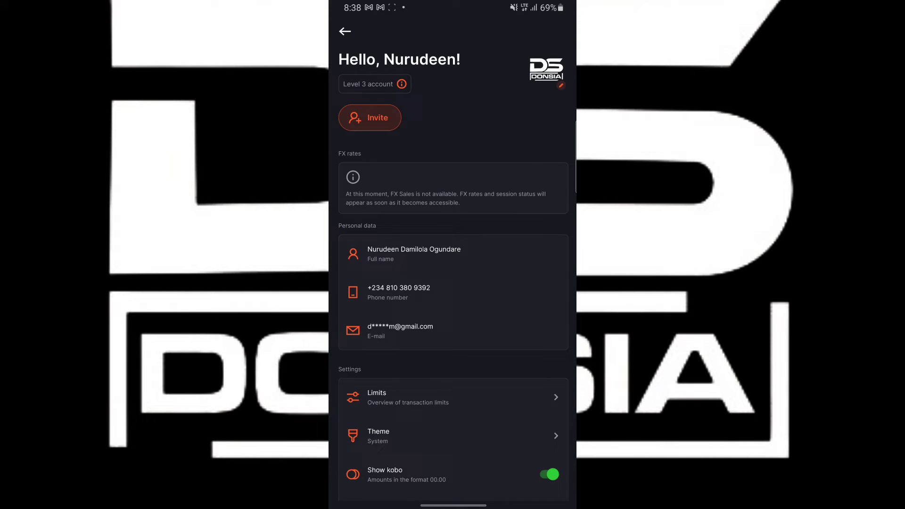
{"action": "scroll", "scroll_direction": "down", "scroll_amount": 3}
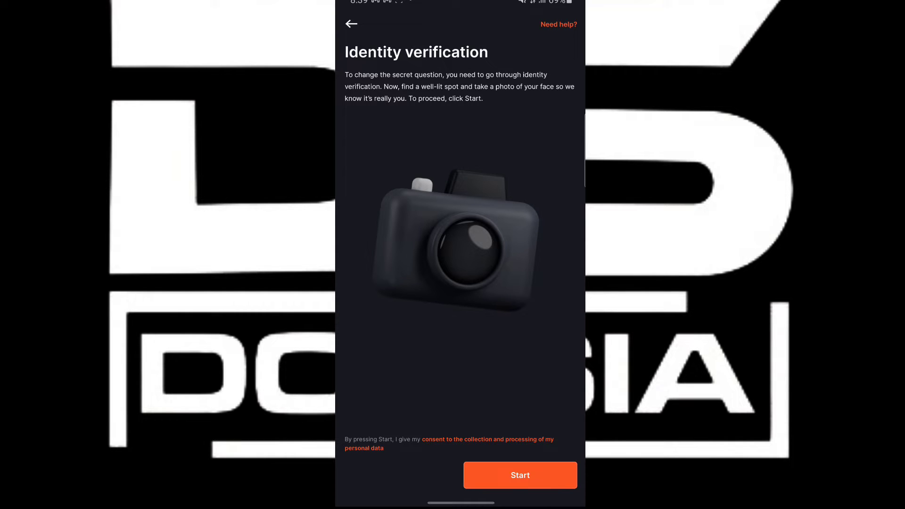
Try face-photo verification, get blocked for too many attempts, then switch to GTWorld
{"action": "left_click", "coordinate": [519, 475]}
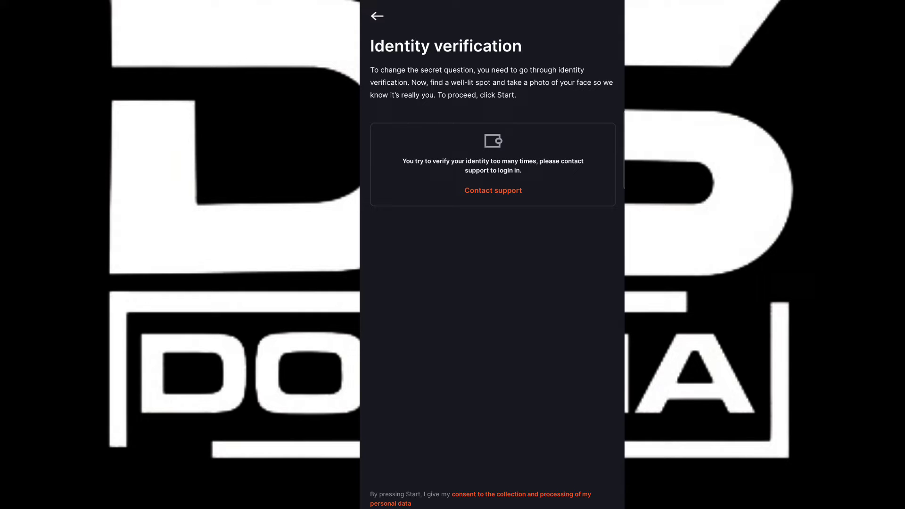
{"action": "left_click", "coordinate": [378, 15]}
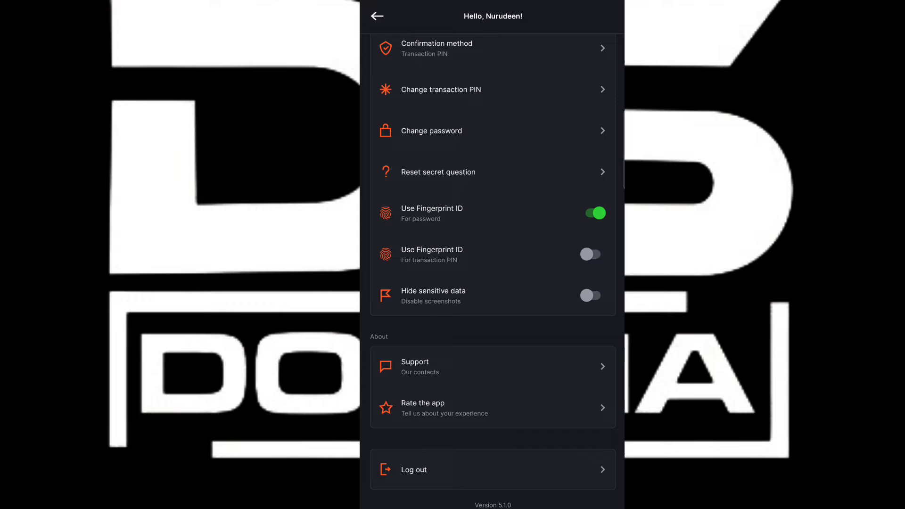
{"action": "left_click", "coordinate": [413, 470]}
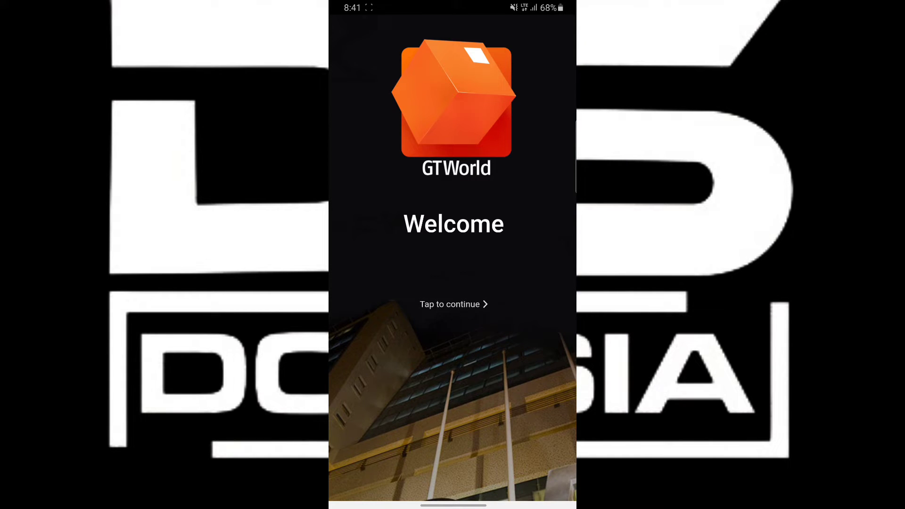
Sign in to GTWorld with the account number and password
{"action": "left_click", "coordinate": [453, 304]}
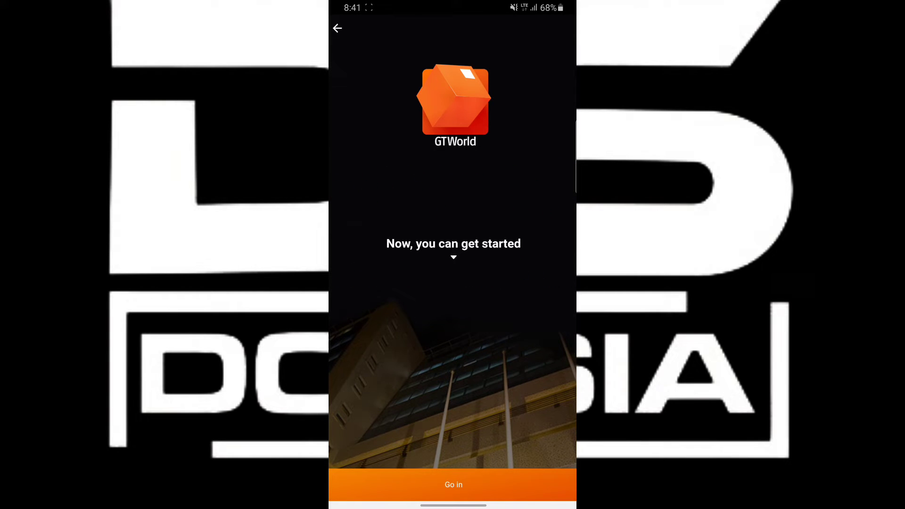
{"action": "left_click", "coordinate": [453, 484]}
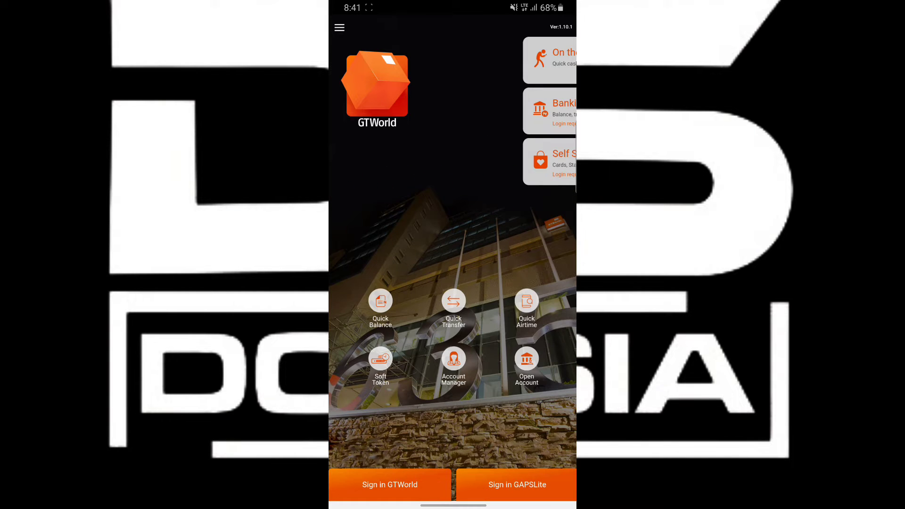
{"action": "left_click", "coordinate": [389, 485]}
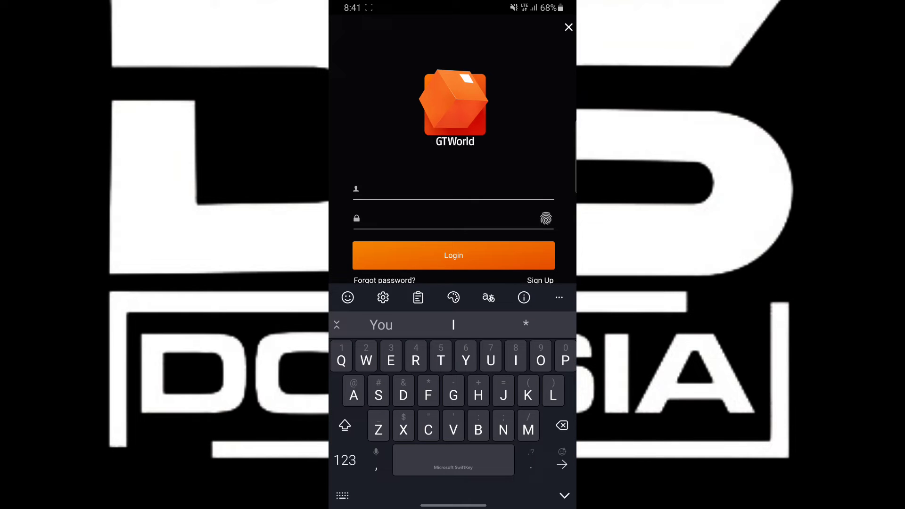
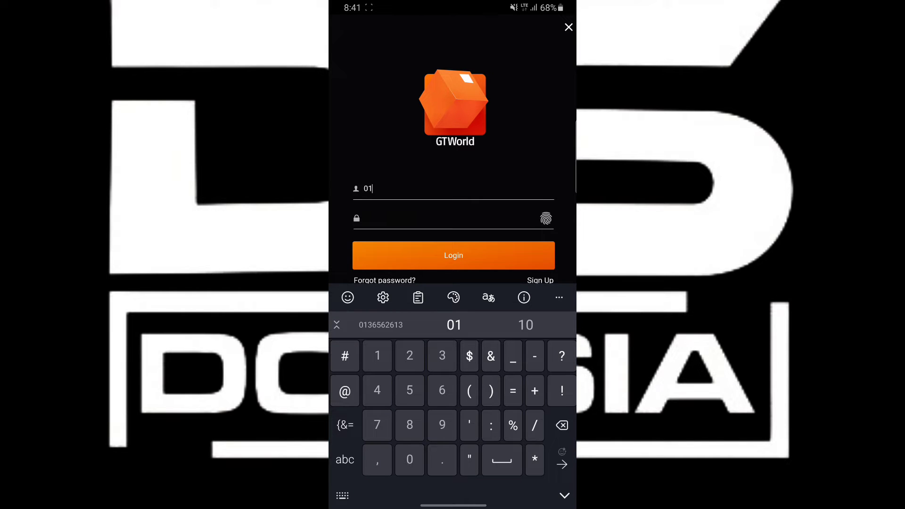
{"action": "left_click", "coordinate": [381, 324]}
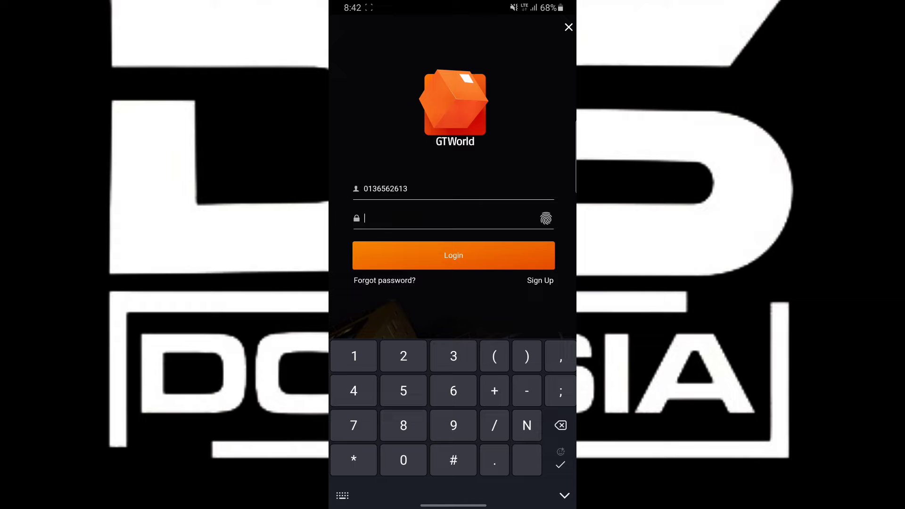
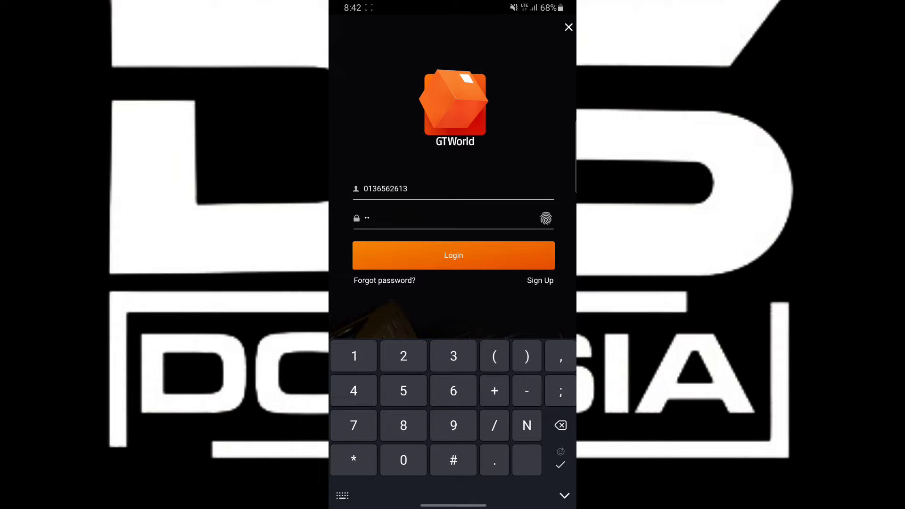
{"action": "left_click", "coordinate": [403, 356]}
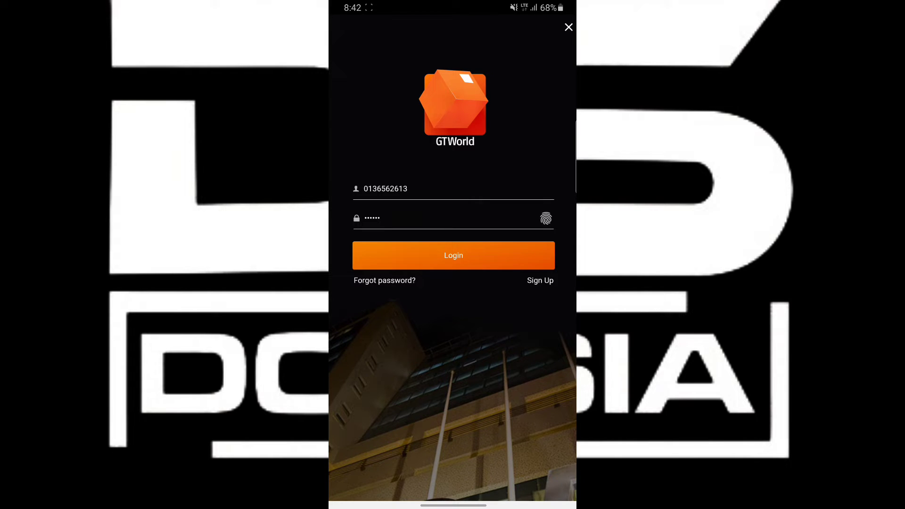
{"action": "left_click", "coordinate": [453, 255]}
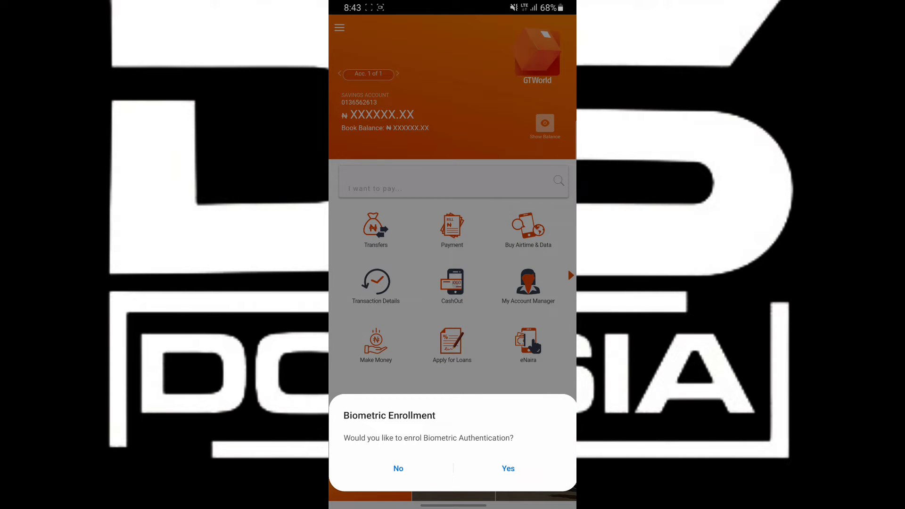
Decline biometric enrollment, request a Secret Answer reset from Settings, and acknowledge the emailed-question alert
{"action": "left_click", "coordinate": [397, 468]}
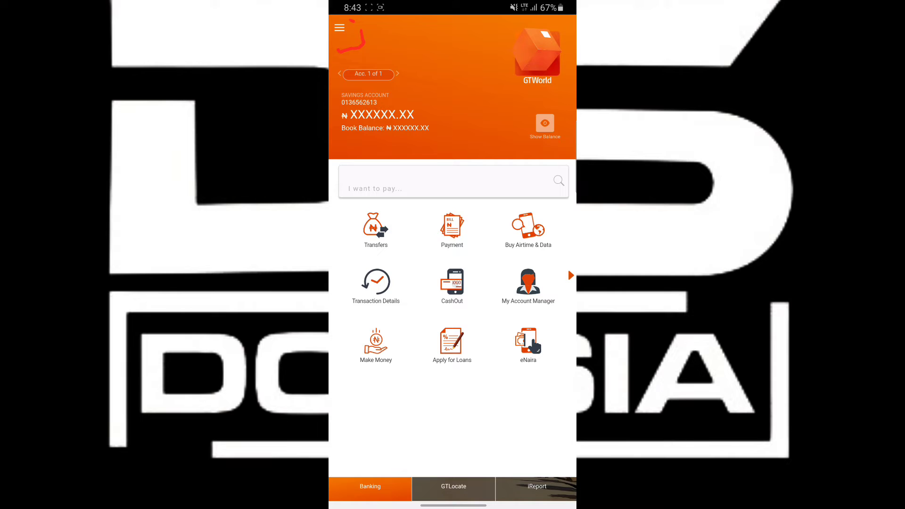
{"action": "left_click", "coordinate": [340, 28]}
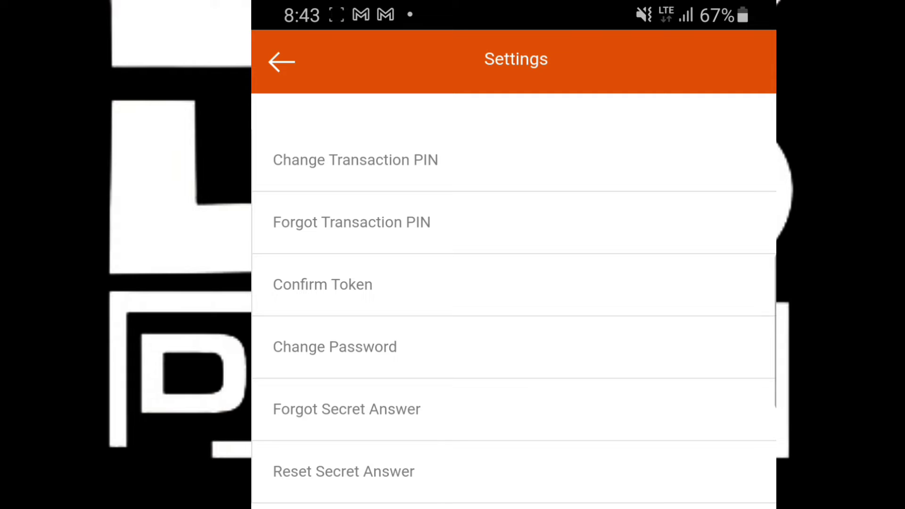
{"action": "left_click", "coordinate": [347, 409]}
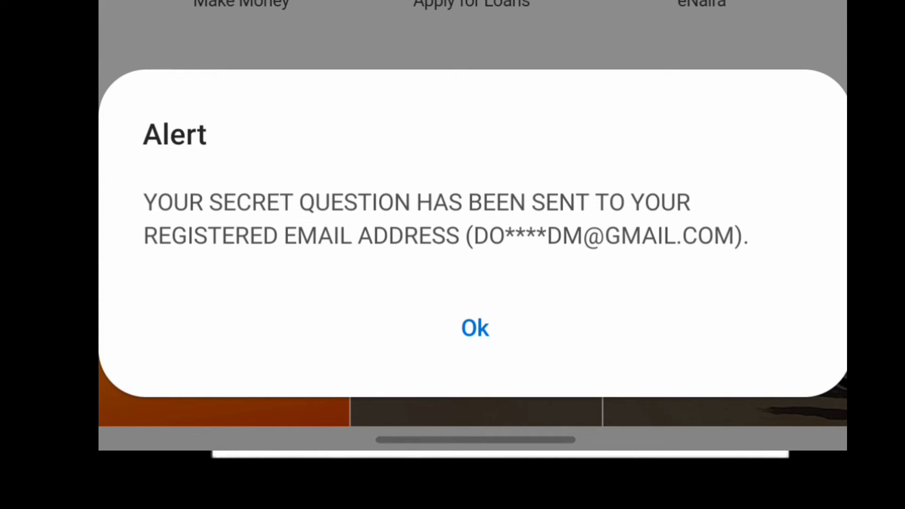
{"action": "left_click", "coordinate": [474, 327]}
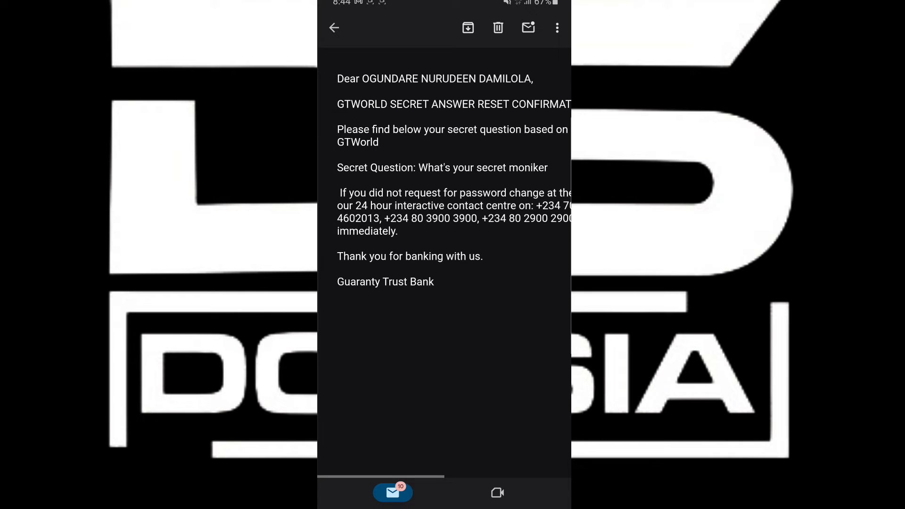
Scroll the Gmail reset email to read the secret question 'What's your secret moniker'
{"action": "scroll", "scroll_direction": "up", "scroll_amount": 3}
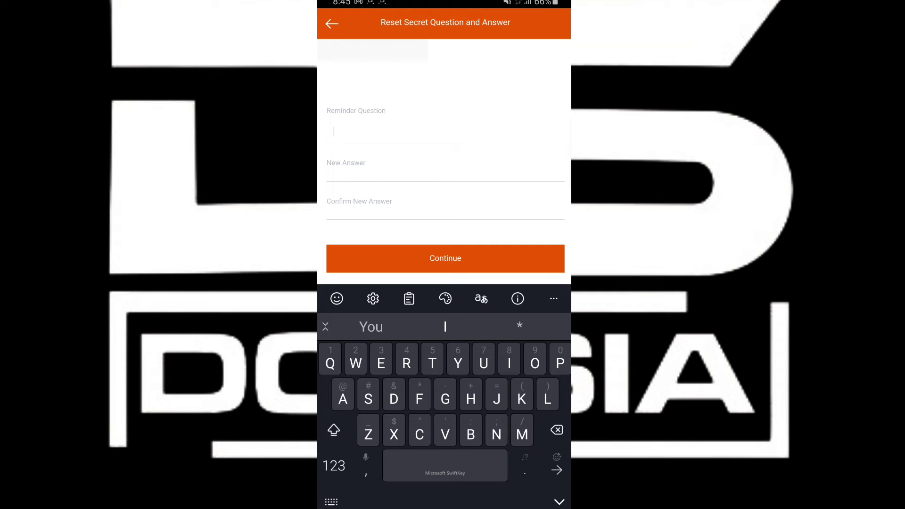
Fill the reminder question field with 'your secret moniker'
{"action": "left_click", "coordinate": [355, 362]}
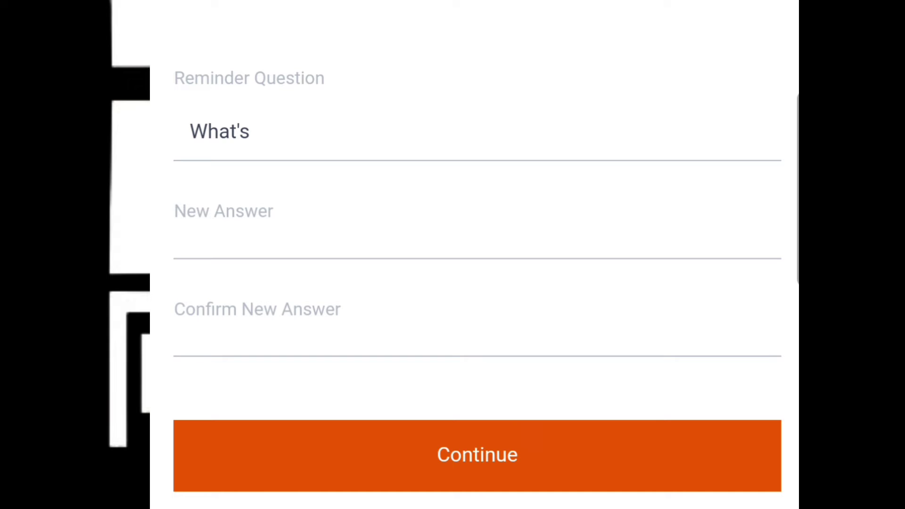
{"action": "type", "text": "your se"}
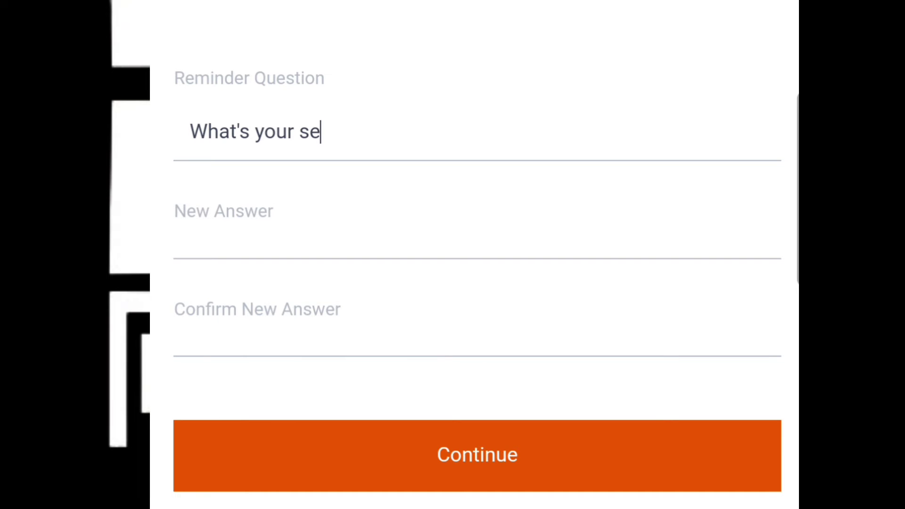
{"action": "type", "text": "cret"}
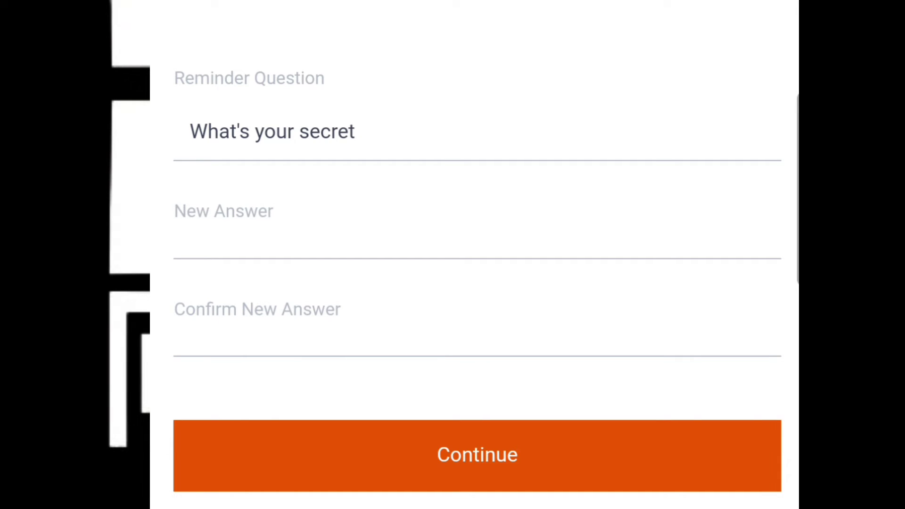
{"action": "type", "text": "m"}
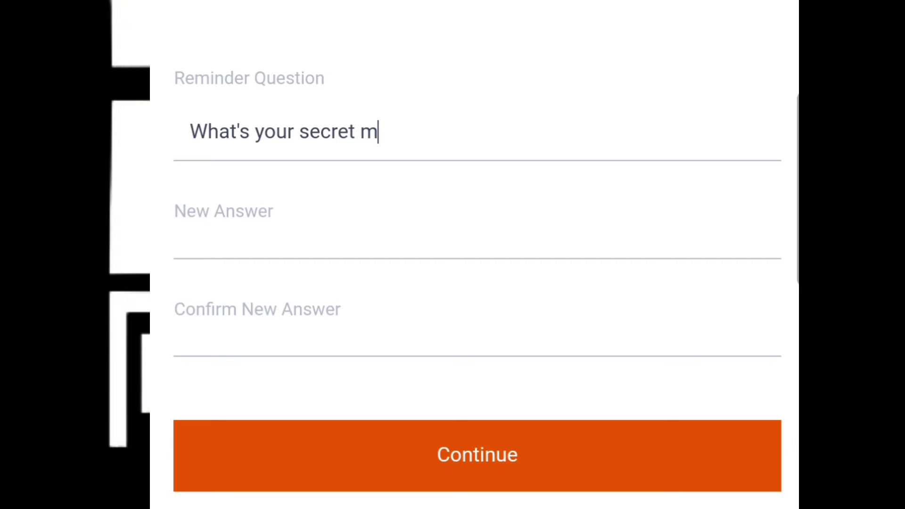
{"action": "type", "text": "oni"}
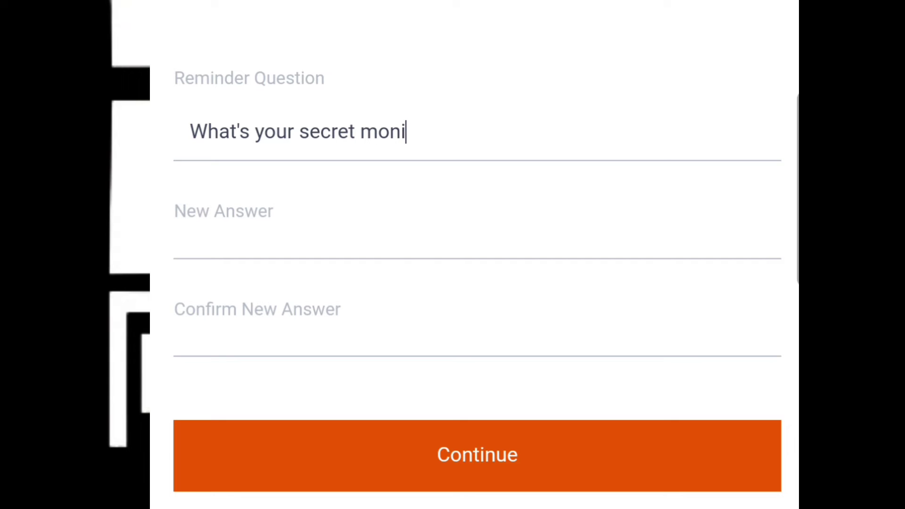
{"action": "type", "text": "ker"}
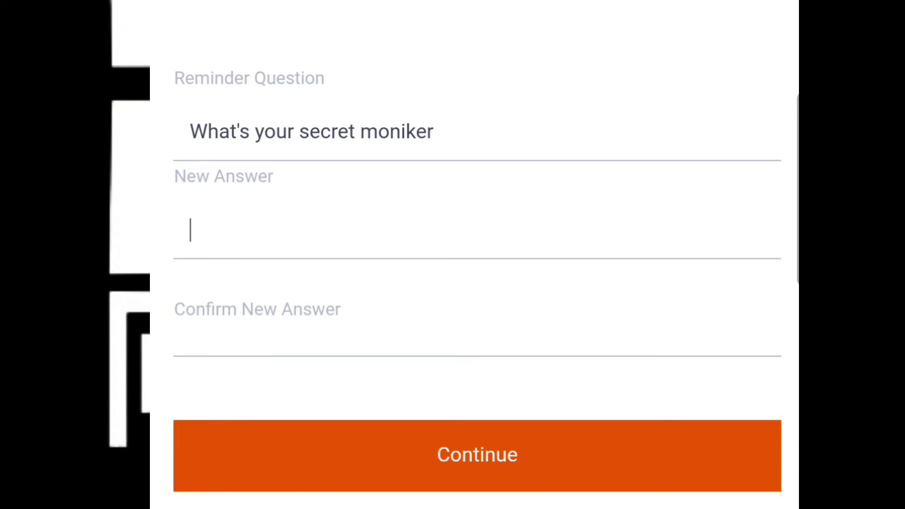
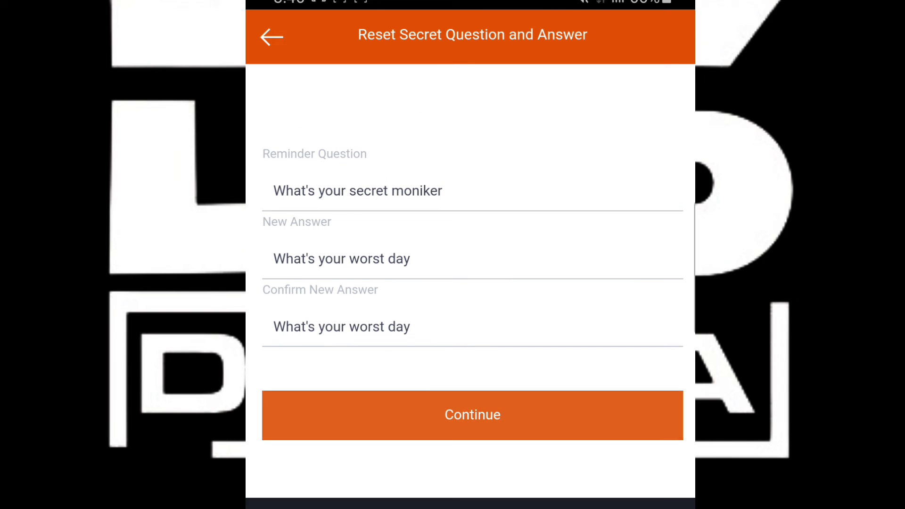
{"action": "left_click", "coordinate": [471, 414]}
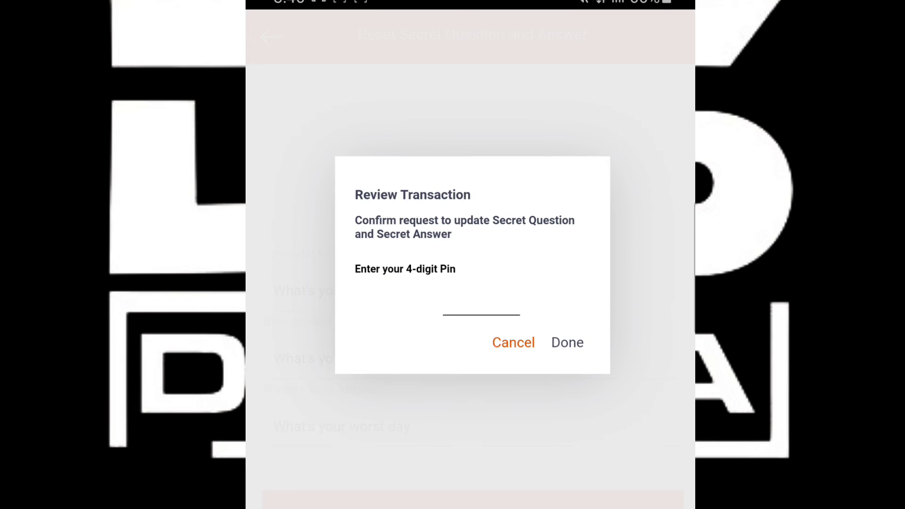
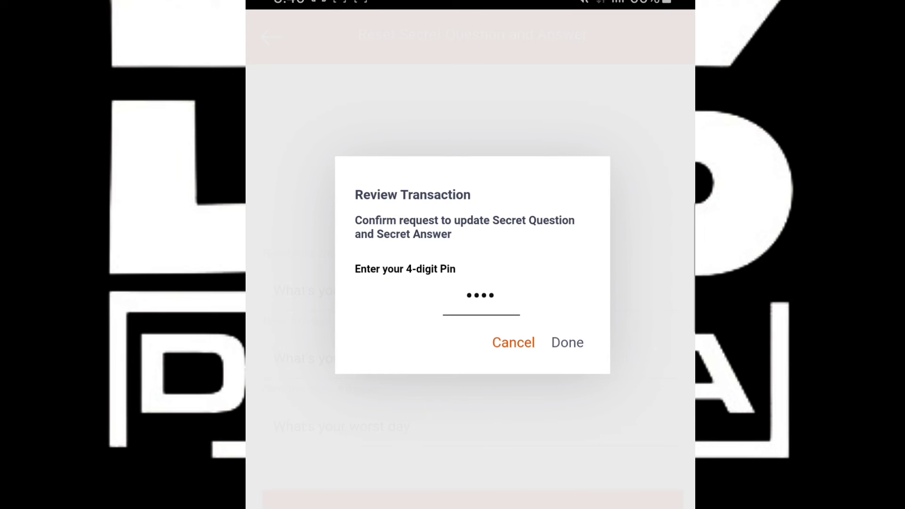
{"action": "left_click", "coordinate": [567, 342]}
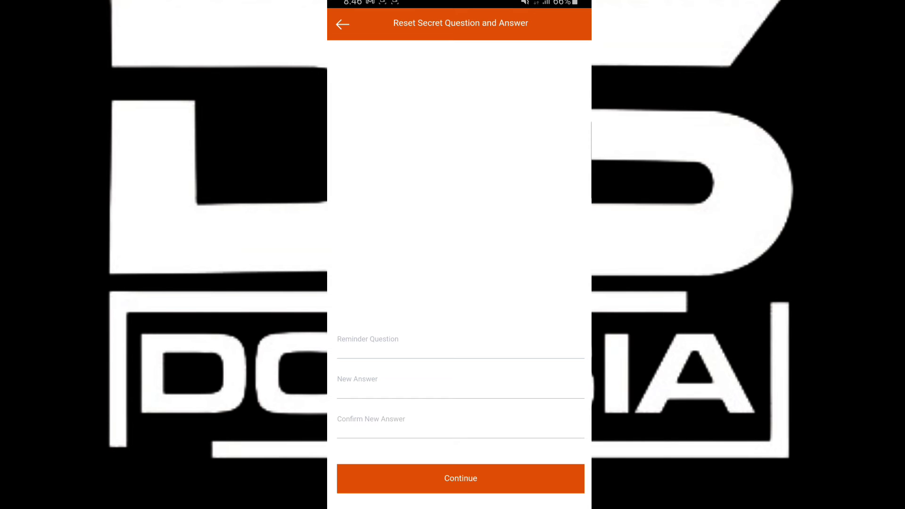
Return to GTWorld Settings, then exit to the phone's Google folder
{"action": "left_click", "coordinate": [343, 24]}
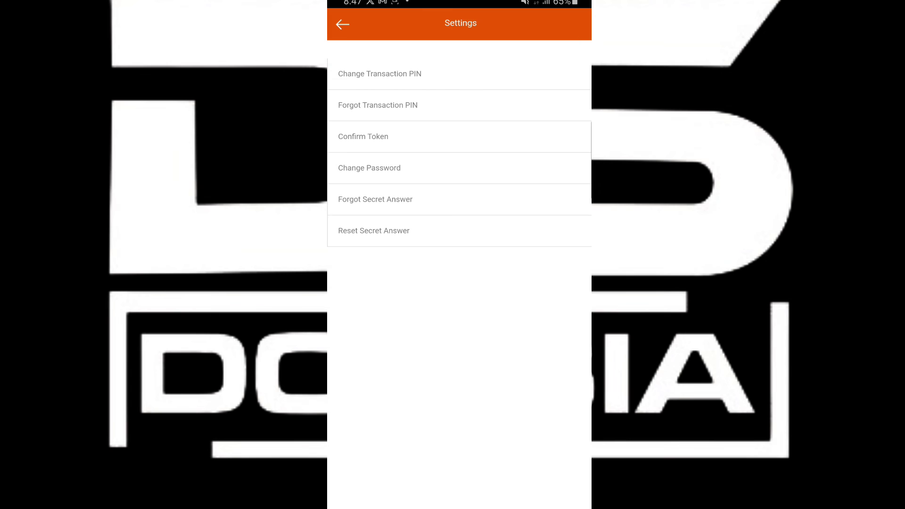
{"action": "left_click", "coordinate": [379, 73]}
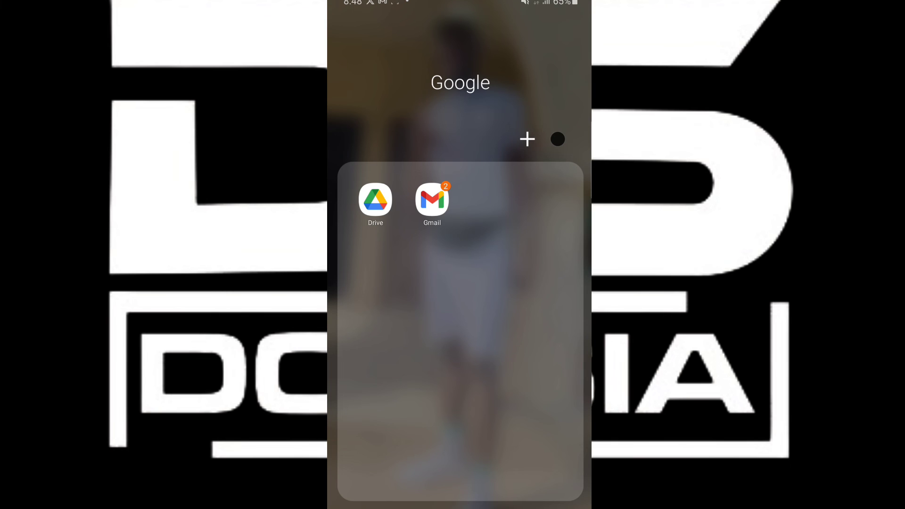
Open Gmail and read the 'GUARANTY TRUST BANK GTWORLD - Secret Question' email
{"action": "left_click", "coordinate": [431, 200]}
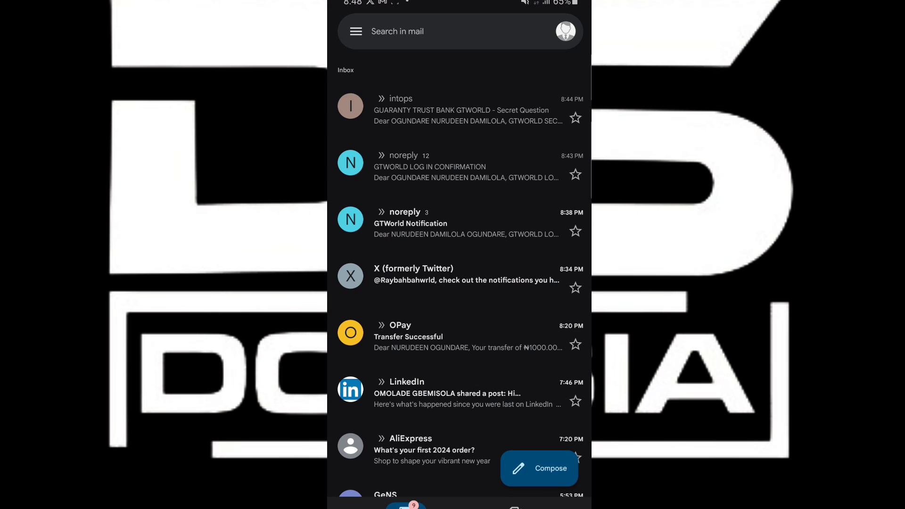
{"action": "scroll", "scroll_direction": "up", "scroll_amount": 3}
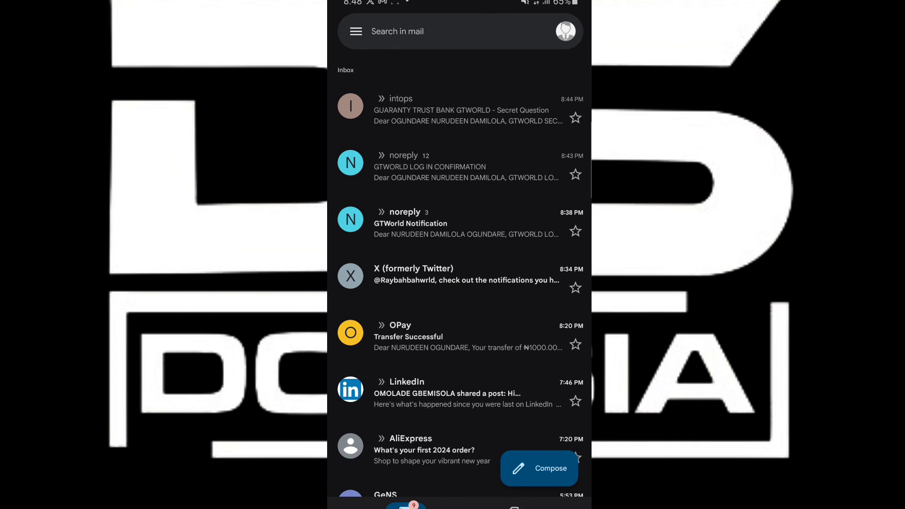
{"action": "left_click", "coordinate": [467, 110]}
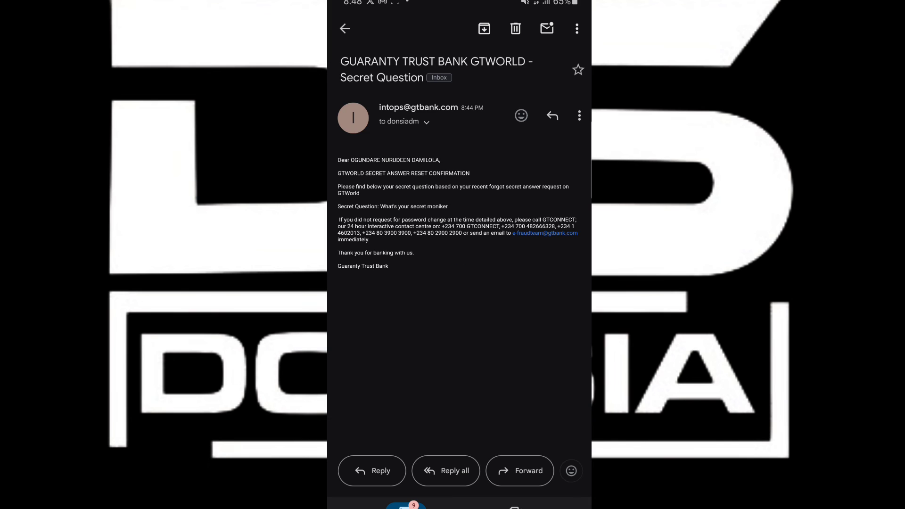
{"action": "left_click", "coordinate": [344, 29]}
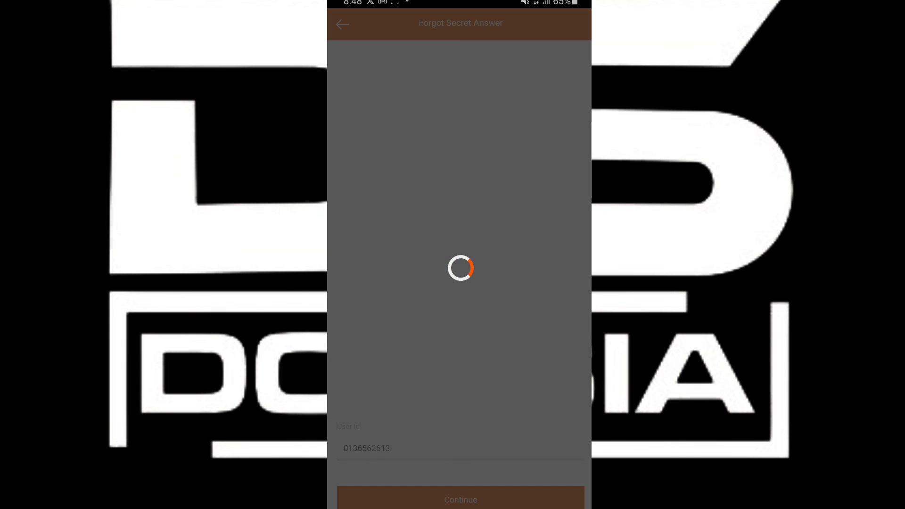
Acknowledge the 'secret question emailed' alert, then open GTWorld's side navigation menu
{"action": "left_click", "coordinate": [460, 499]}
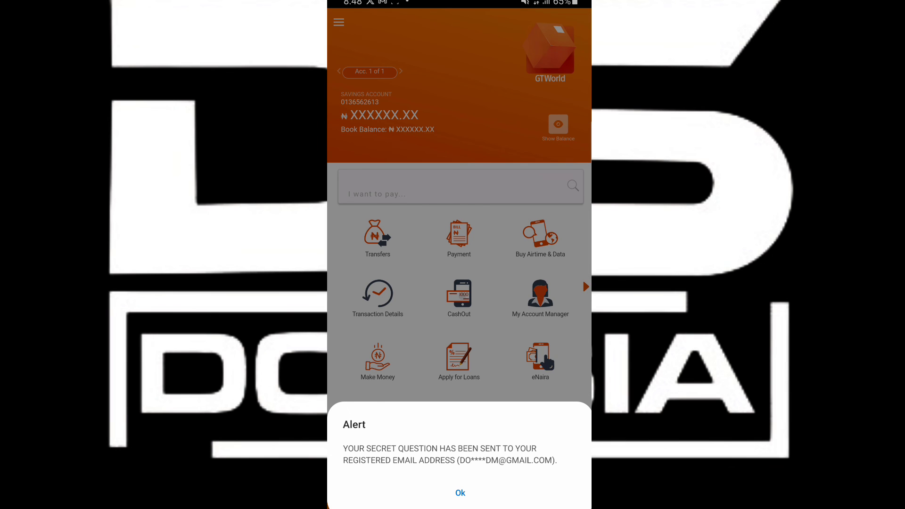
{"action": "left_click", "coordinate": [460, 493]}
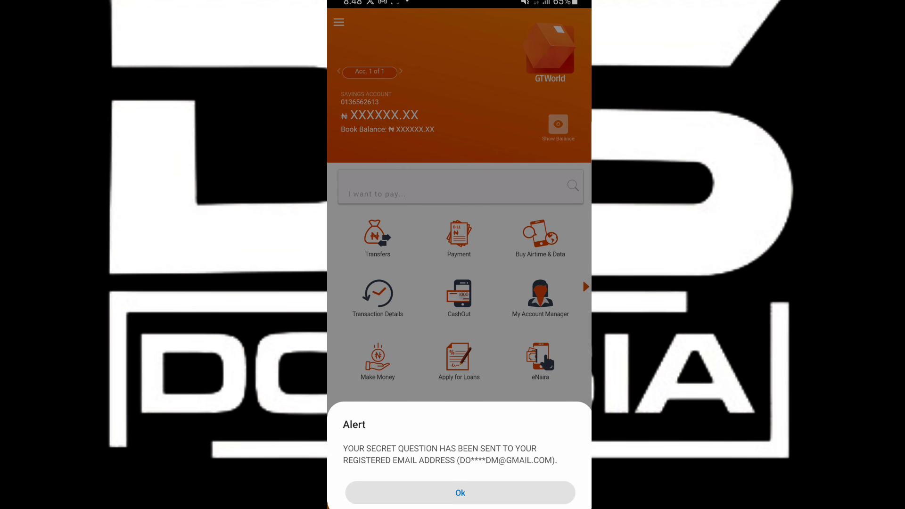
{"action": "left_click", "coordinate": [459, 492]}
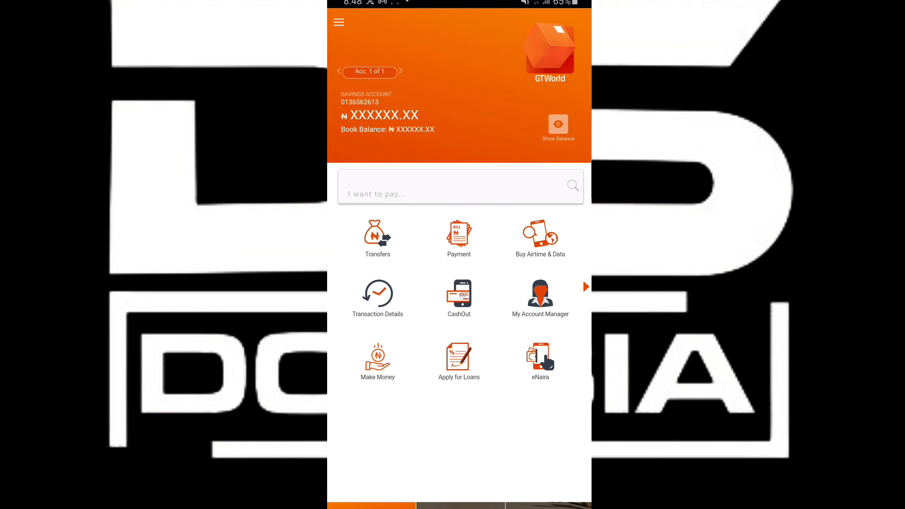
{"action": "left_click", "coordinate": [339, 23]}
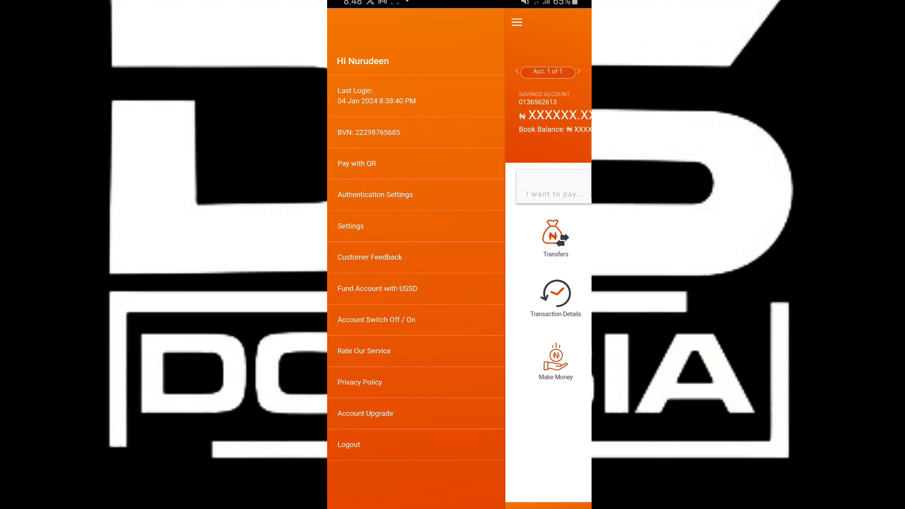